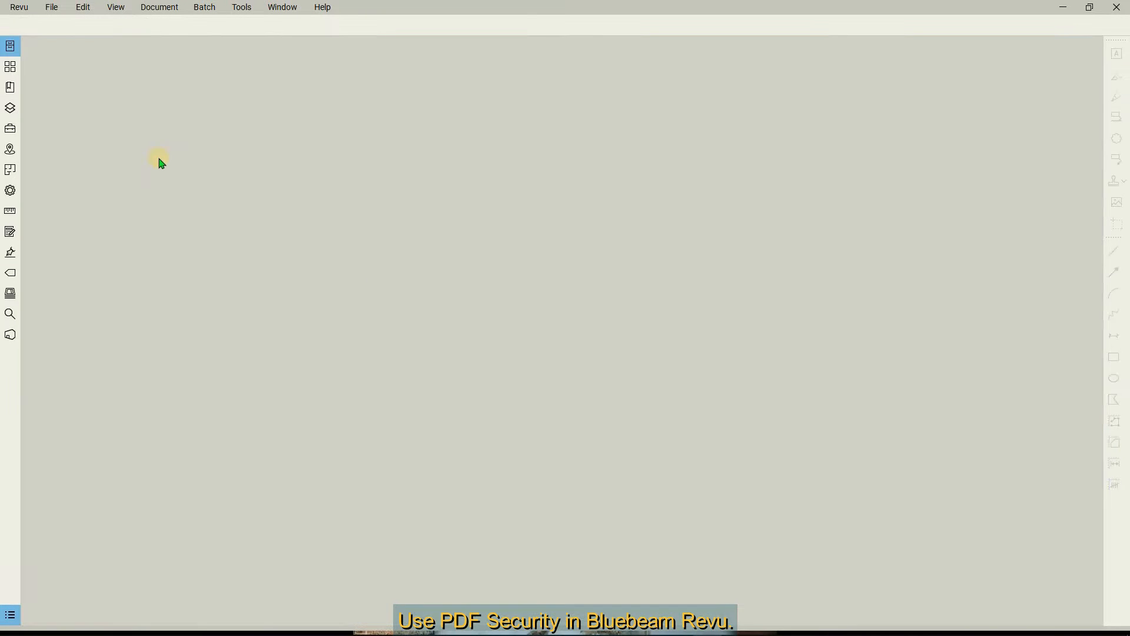
# Open A2.2.1_-_LEVEL_02_FLOOR_PLAN_FLOORING.pdf from the recent files list.
pyautogui.click(54, 6)
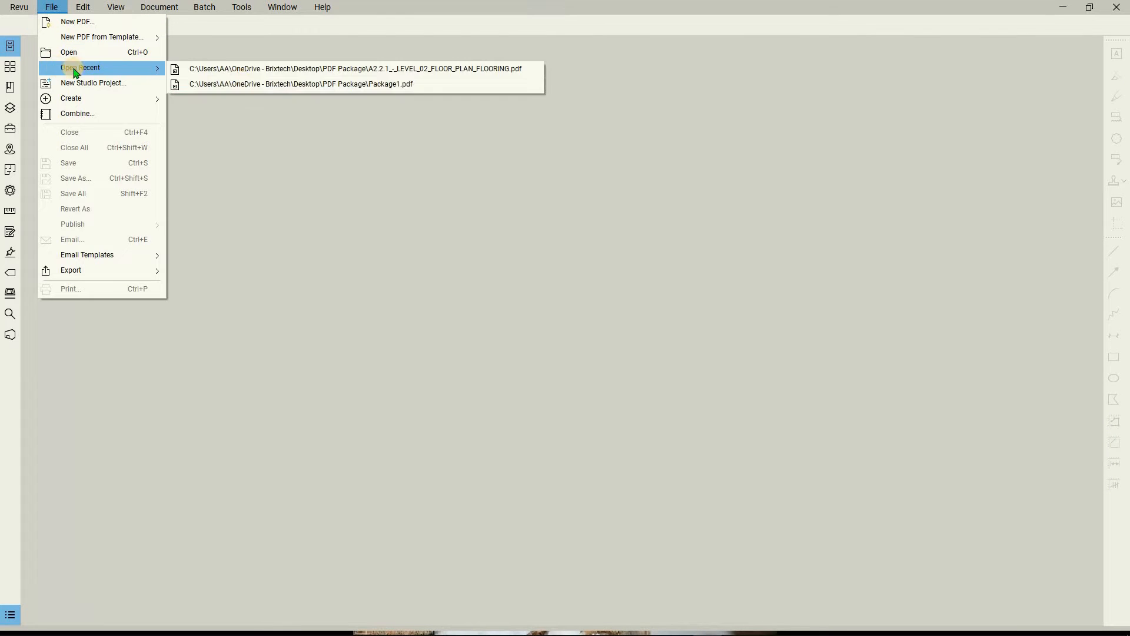
pyautogui.click(355, 68)
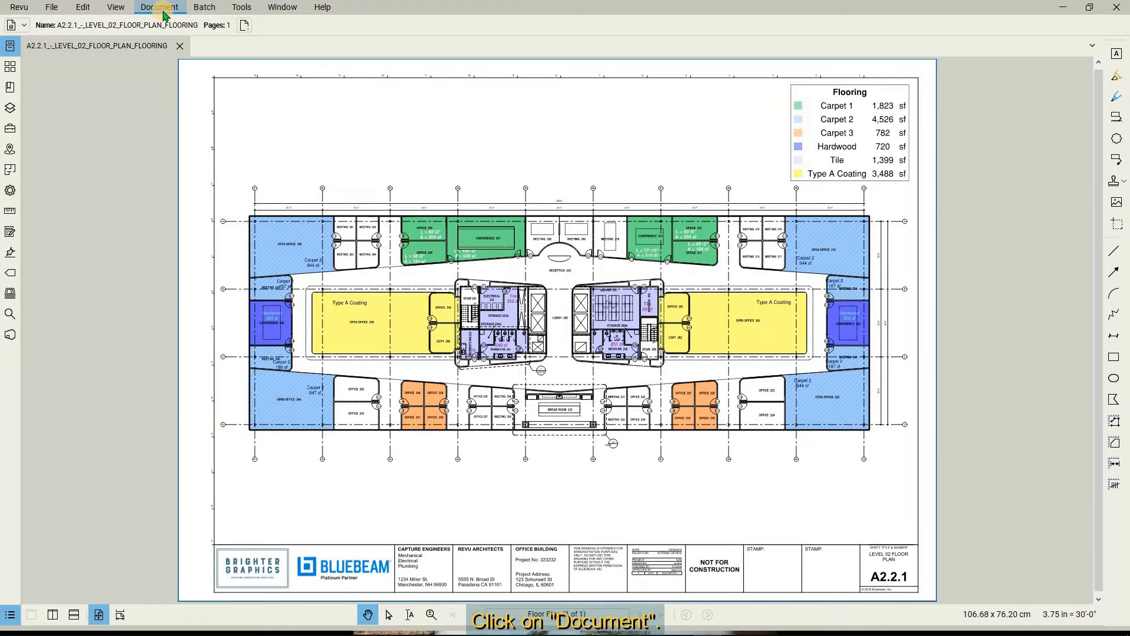
# Open the document's Security properties and enter Change Permissions for the floor plan.
pyautogui.click(159, 6)
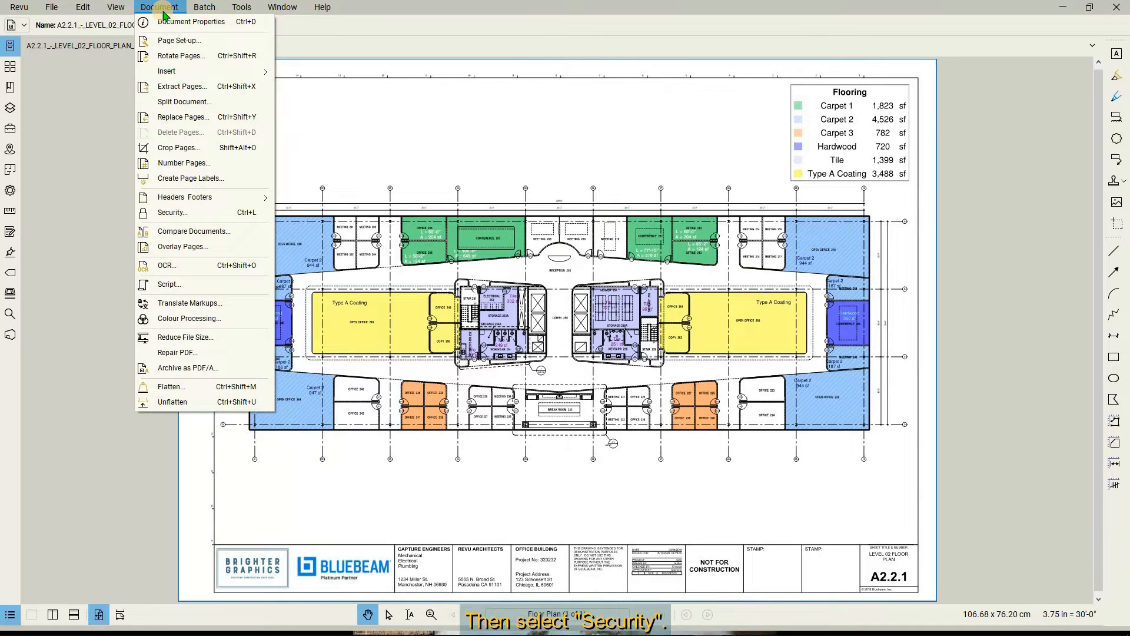
pyautogui.moveTo(184, 197)
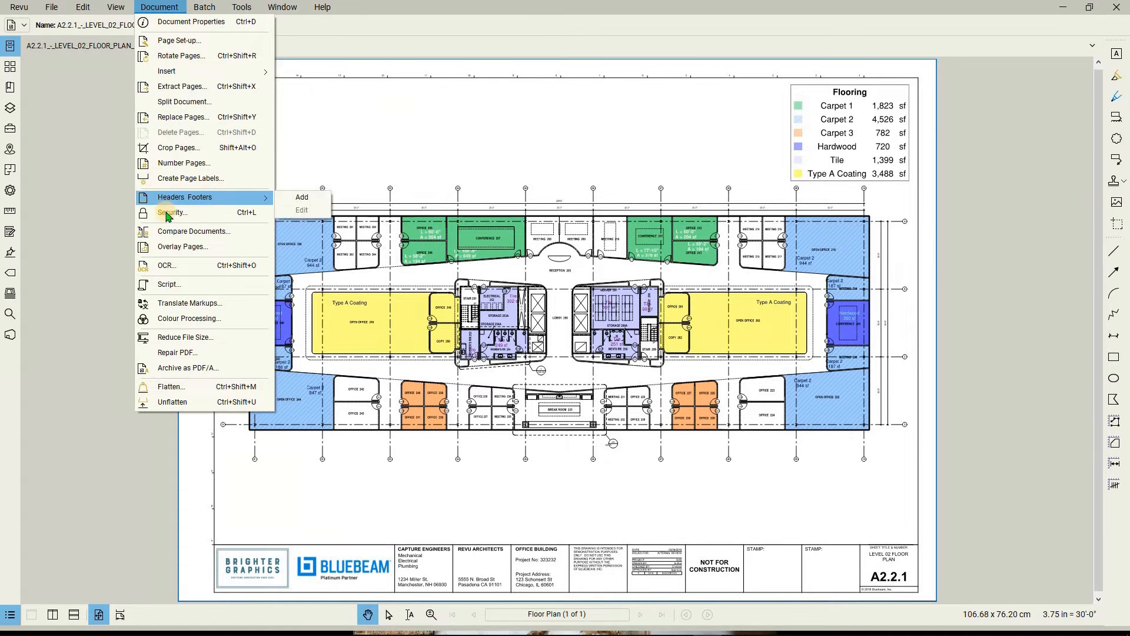
pyautogui.click(171, 212)
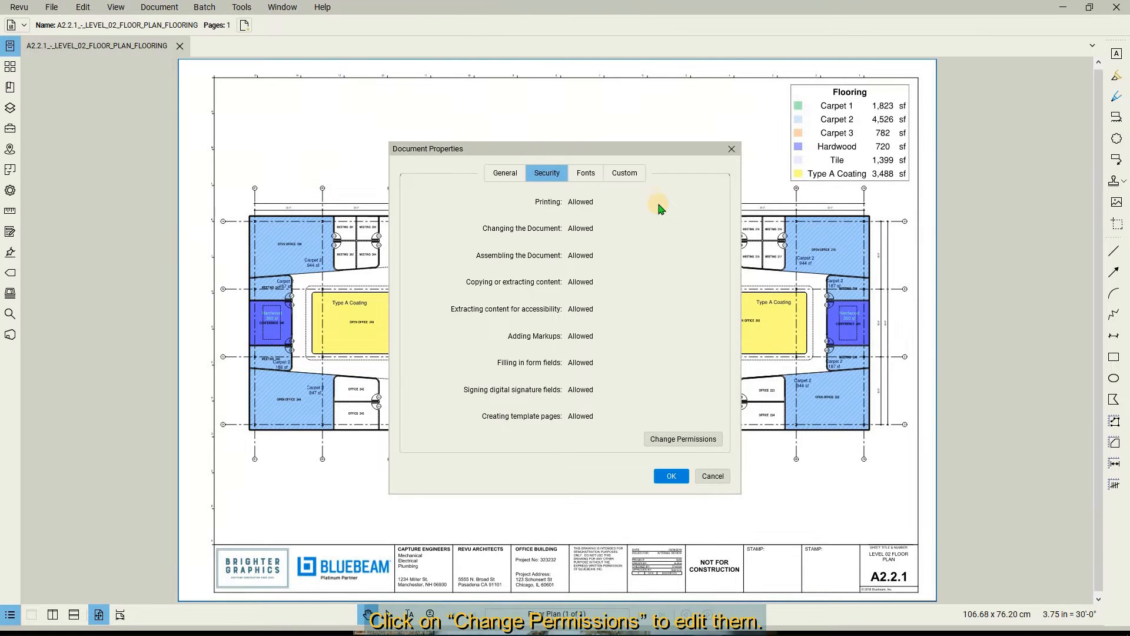
pyautogui.click(683, 438)
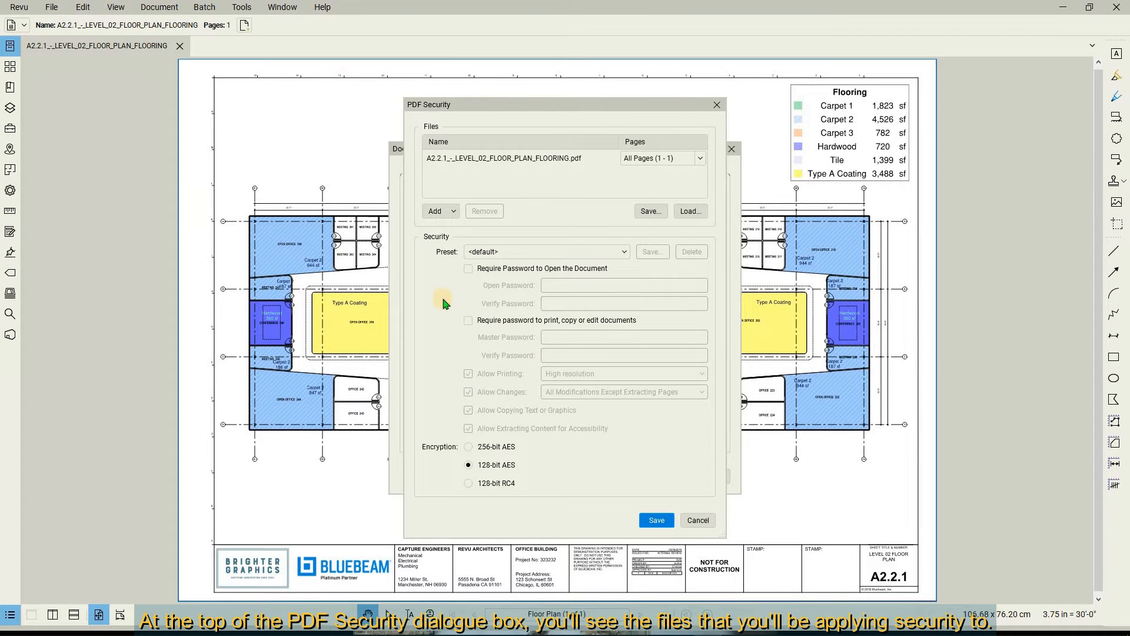
pyautogui.click(505, 158)
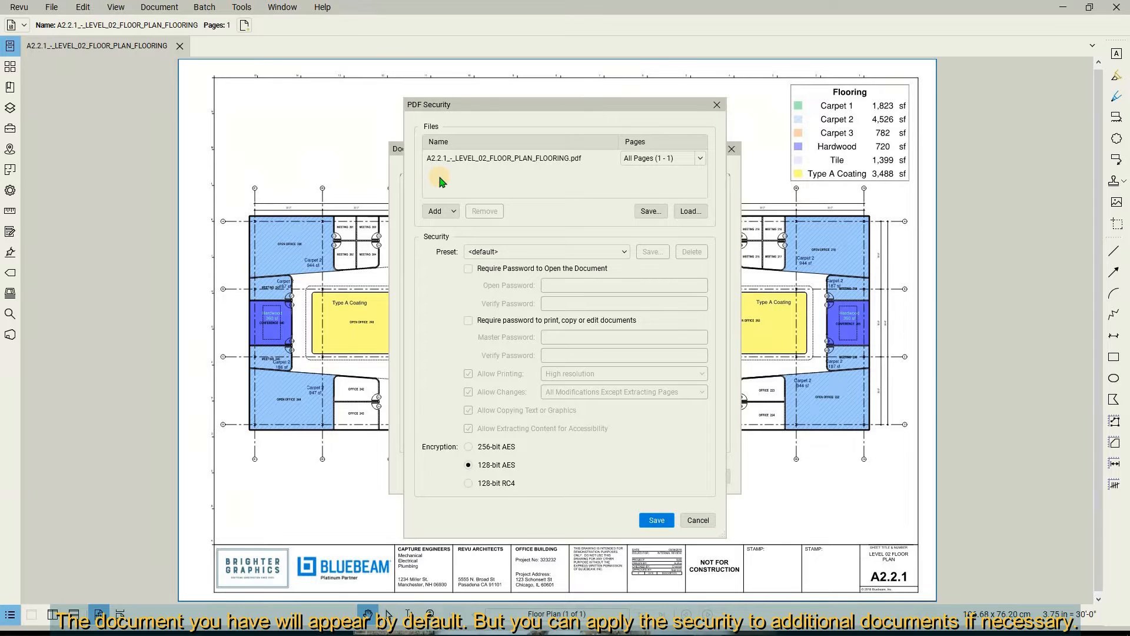
pyautogui.moveTo(475, 181)
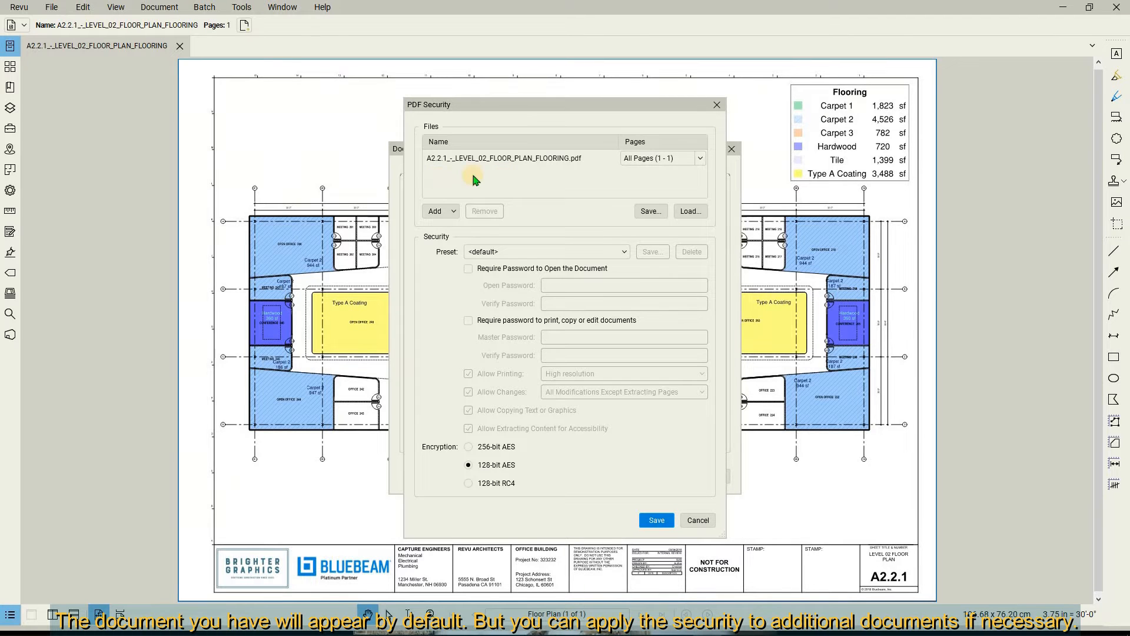
pyautogui.click(437, 211)
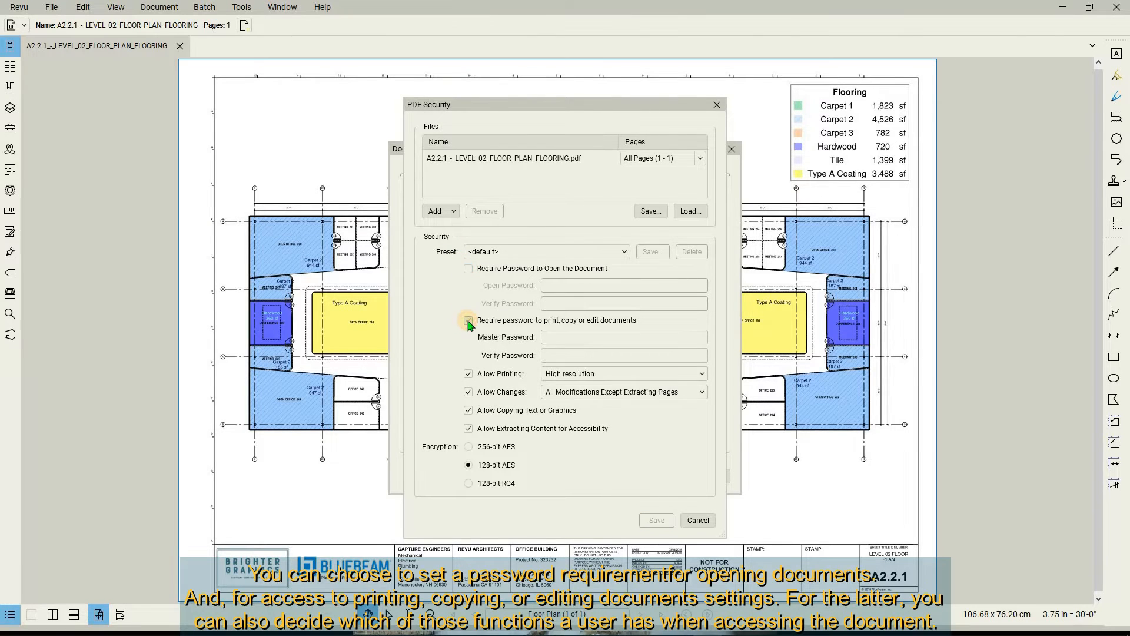
# Require a password to print, copy or edit, keeping 128-bit AES encryption.
pyautogui.click(468, 321)
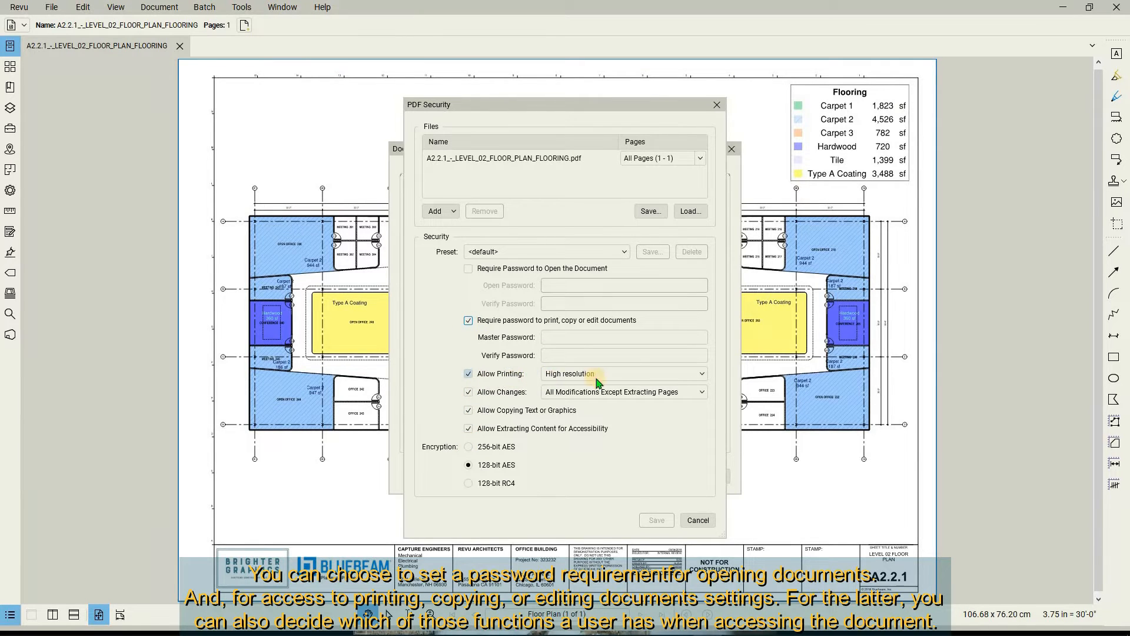
pyautogui.click(623, 391)
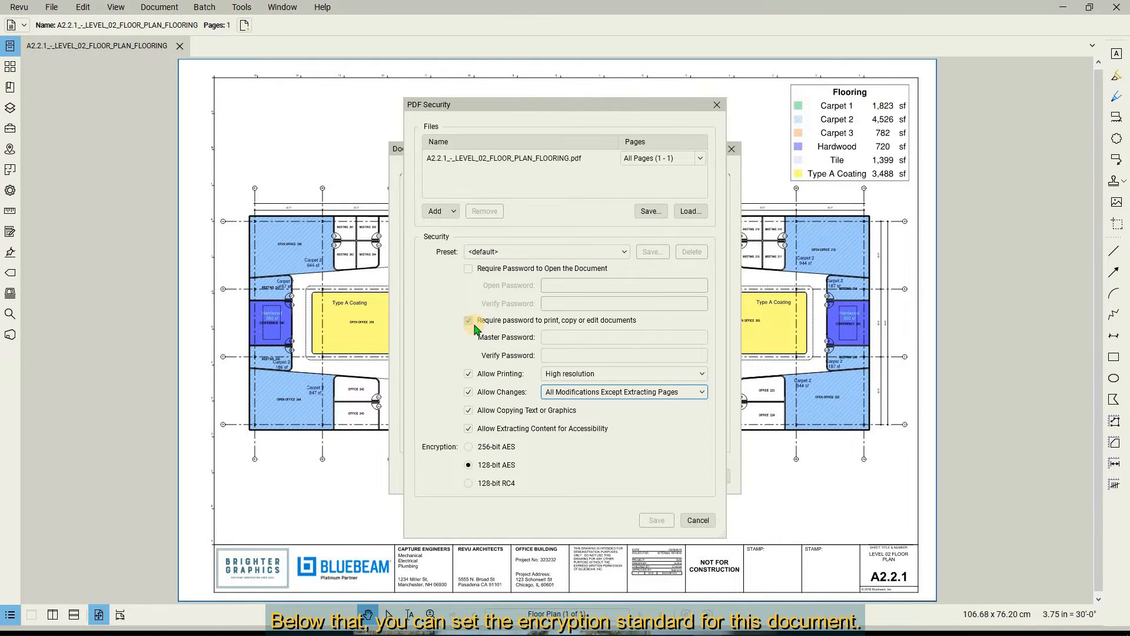
pyautogui.click(468, 446)
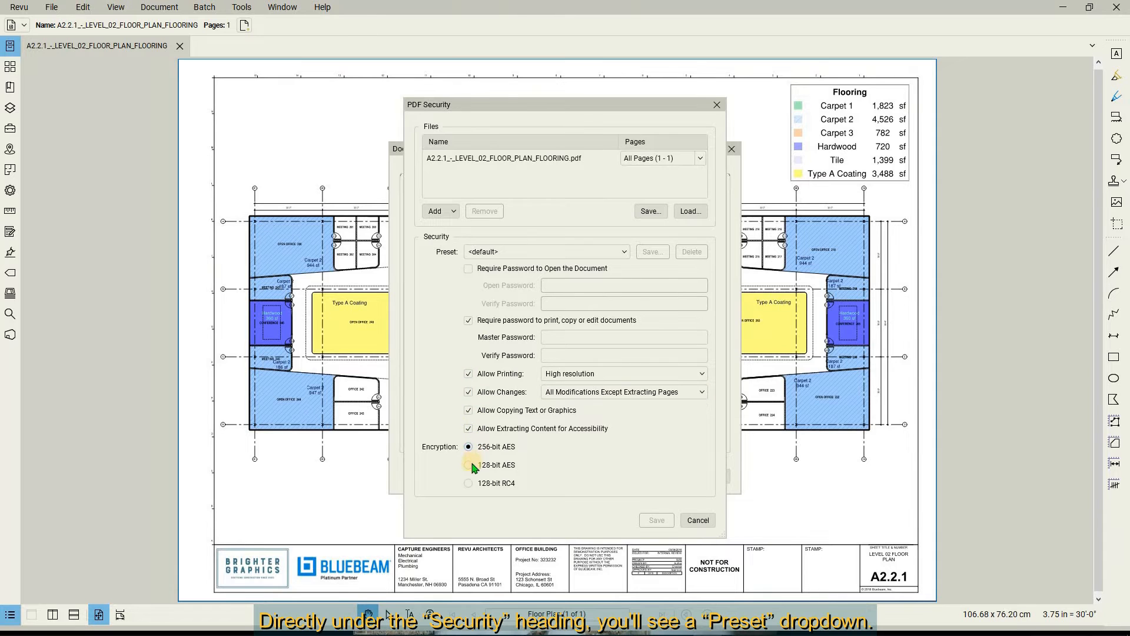
pyautogui.click(467, 464)
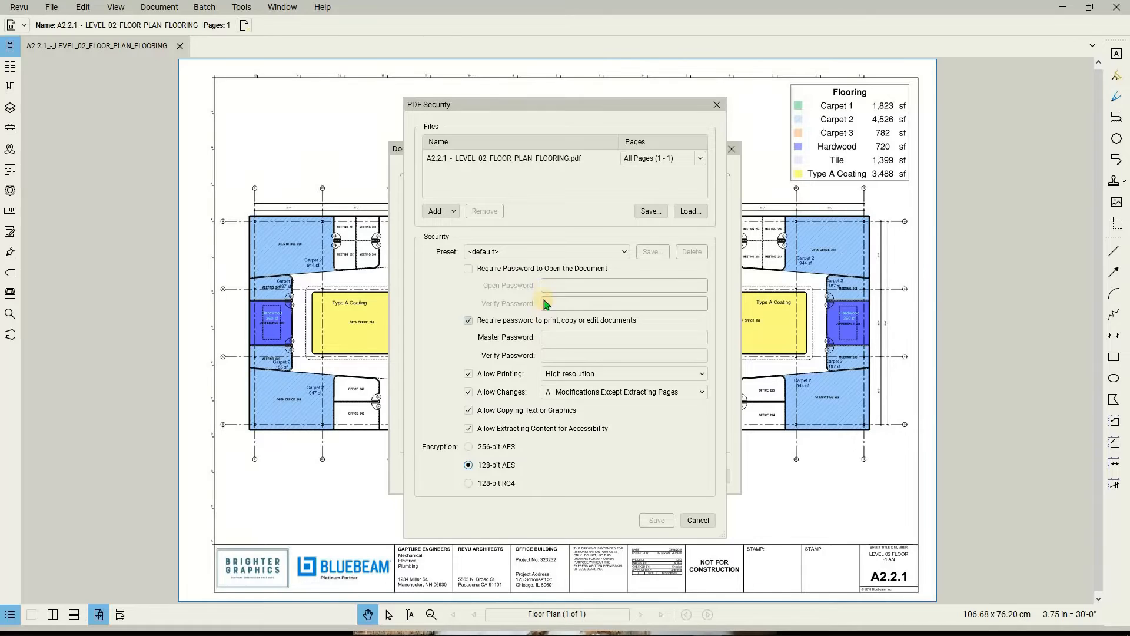
pyautogui.click(468, 320)
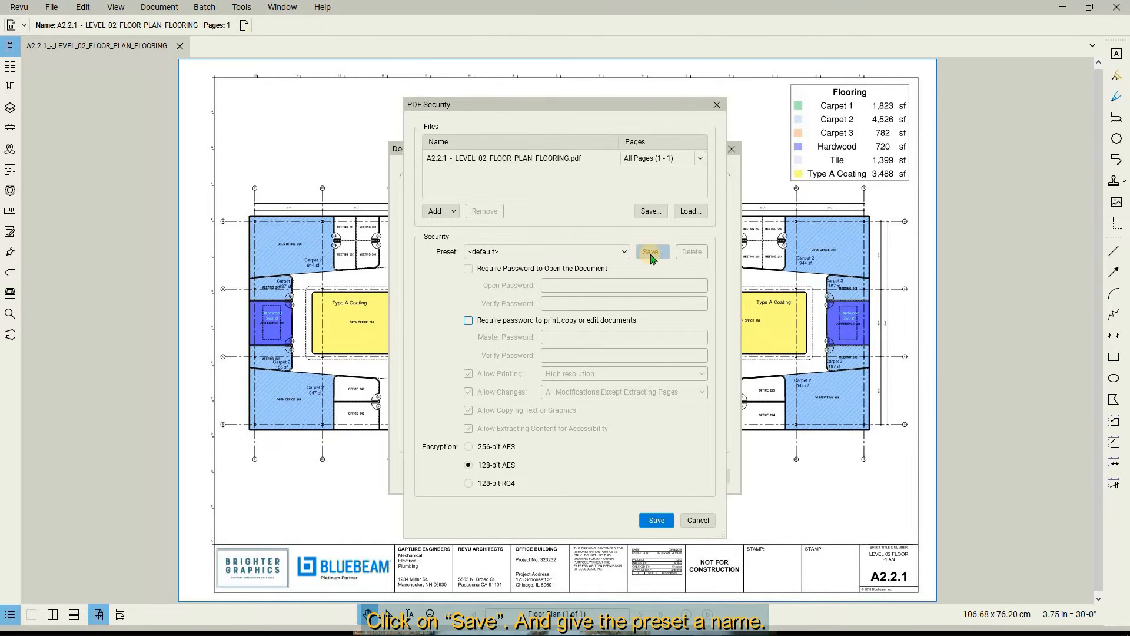
pyautogui.click(653, 252)
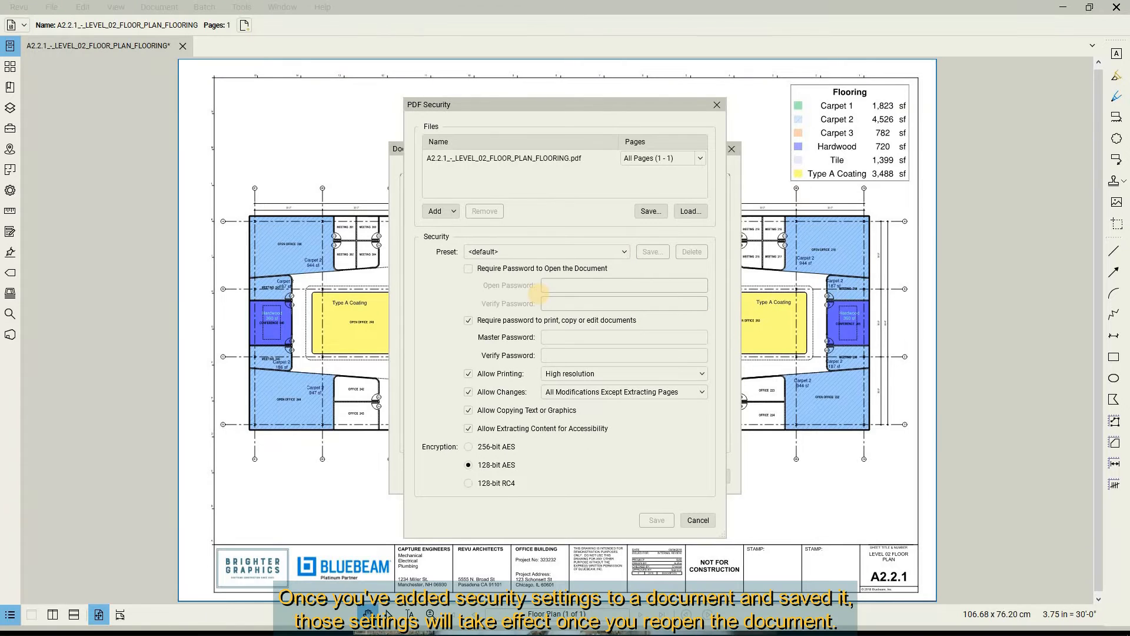
# Require a password to open, and enter the open and master passwords.
pyautogui.click(468, 269)
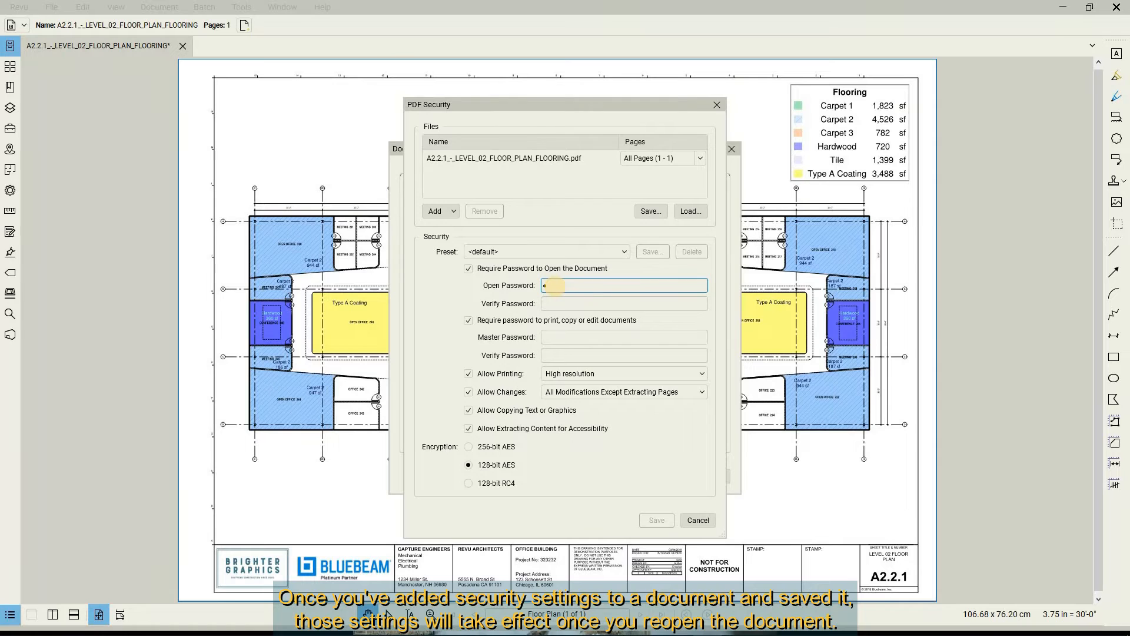
pyautogui.write('••')
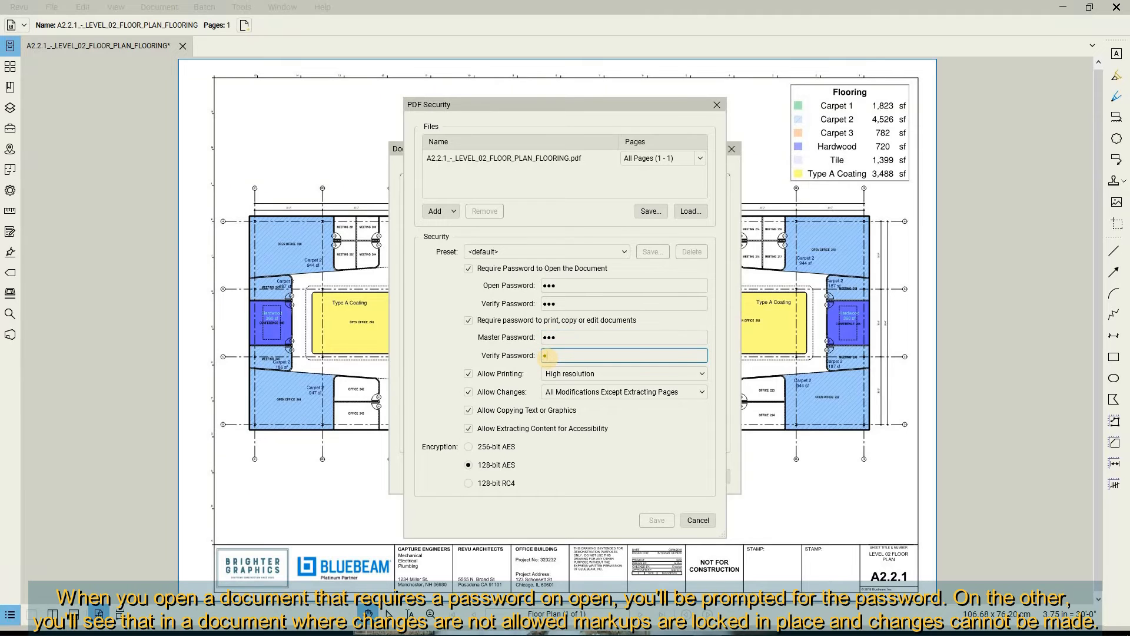
pyautogui.write('•••')
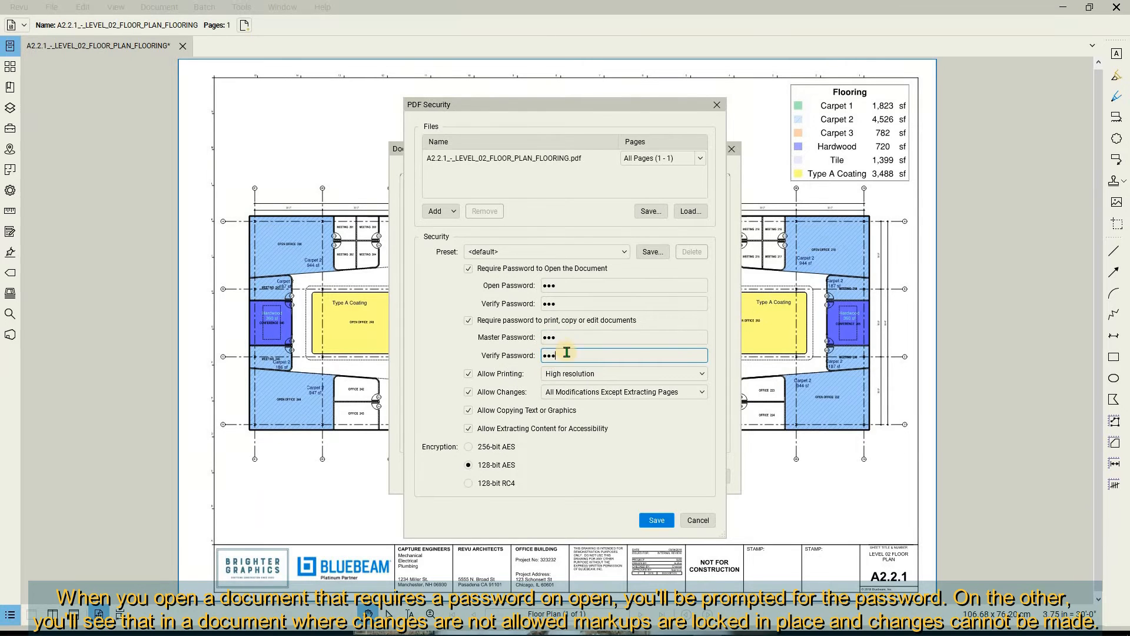
pyautogui.click(651, 251)
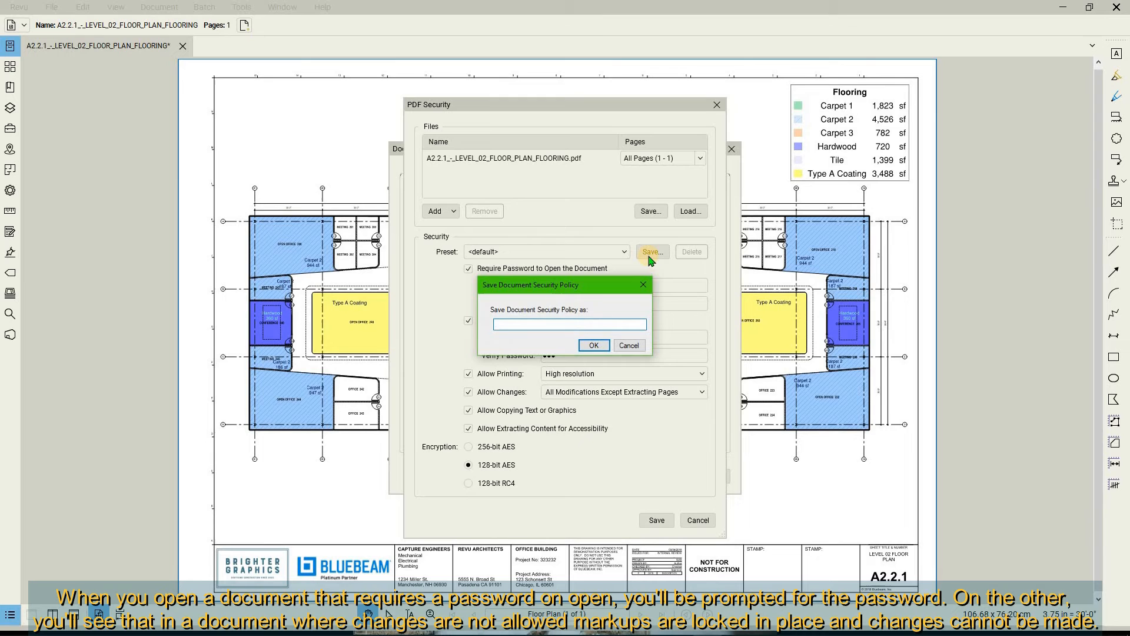
# Save the security preset as 'BG', overwriting the existing preset.
pyautogui.write('BG')
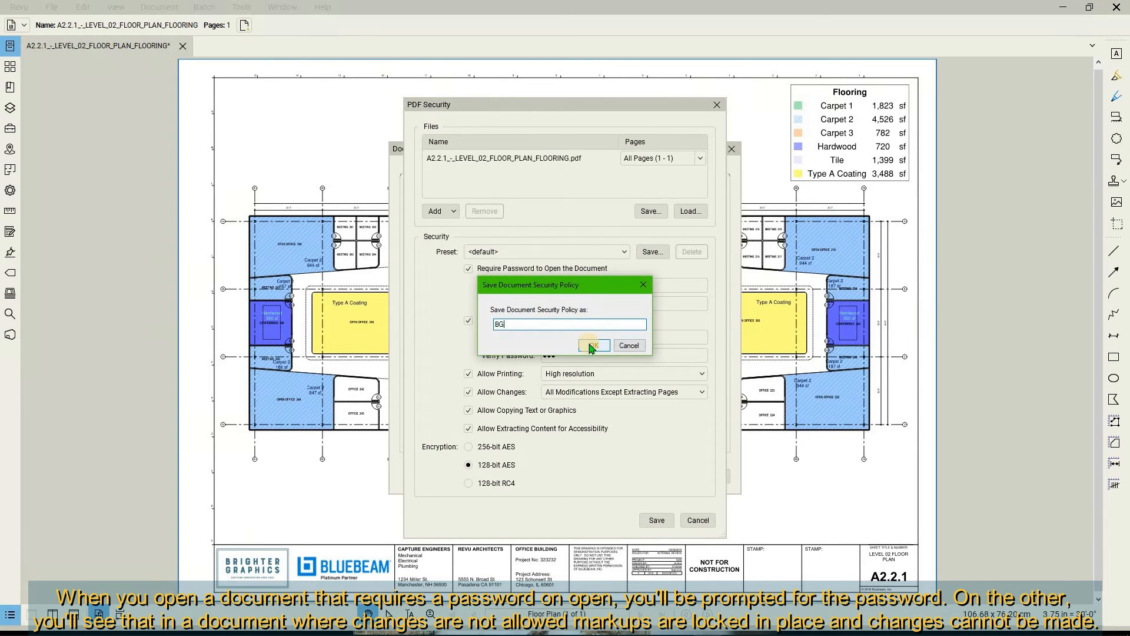
pyautogui.click(594, 345)
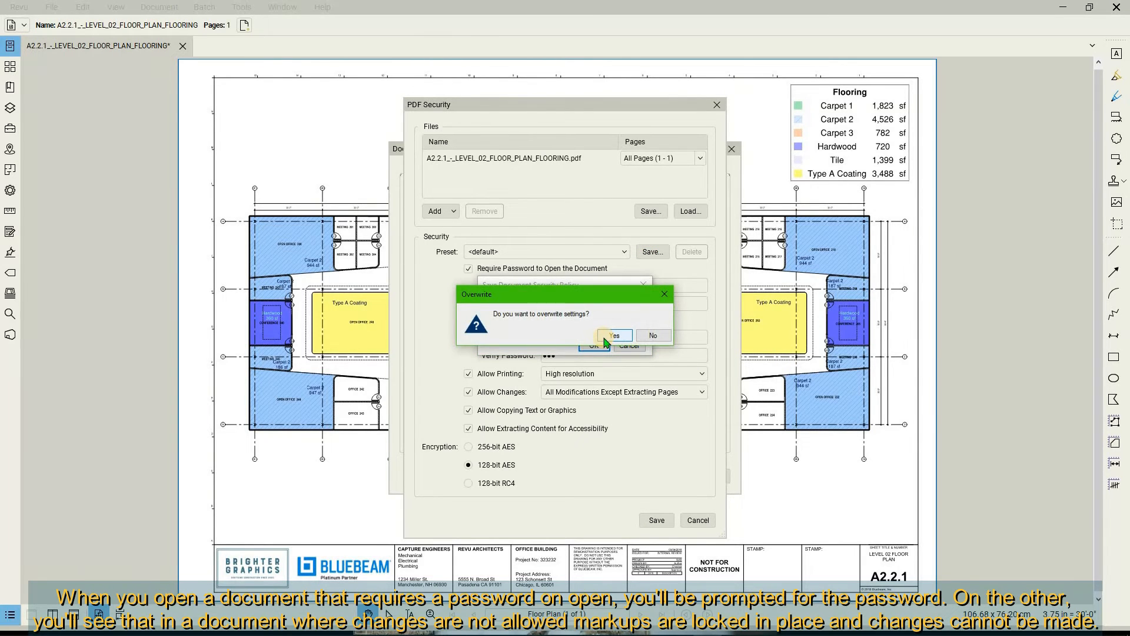
pyautogui.click(616, 335)
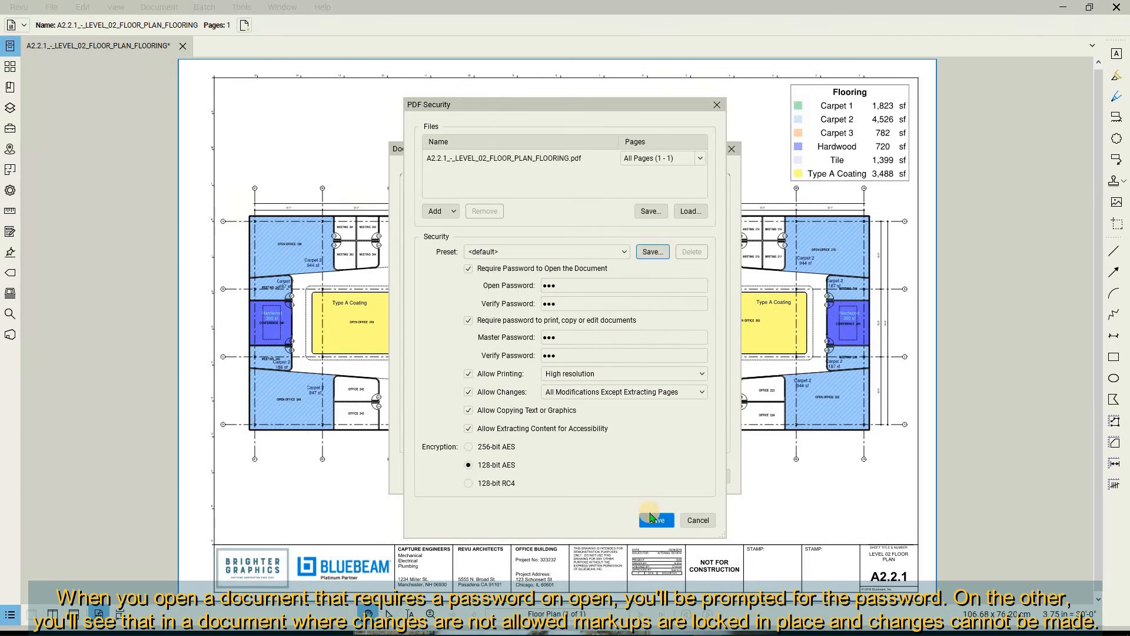
# Apply the security settings to the floor plan and close the dialogs.
pyautogui.click(657, 519)
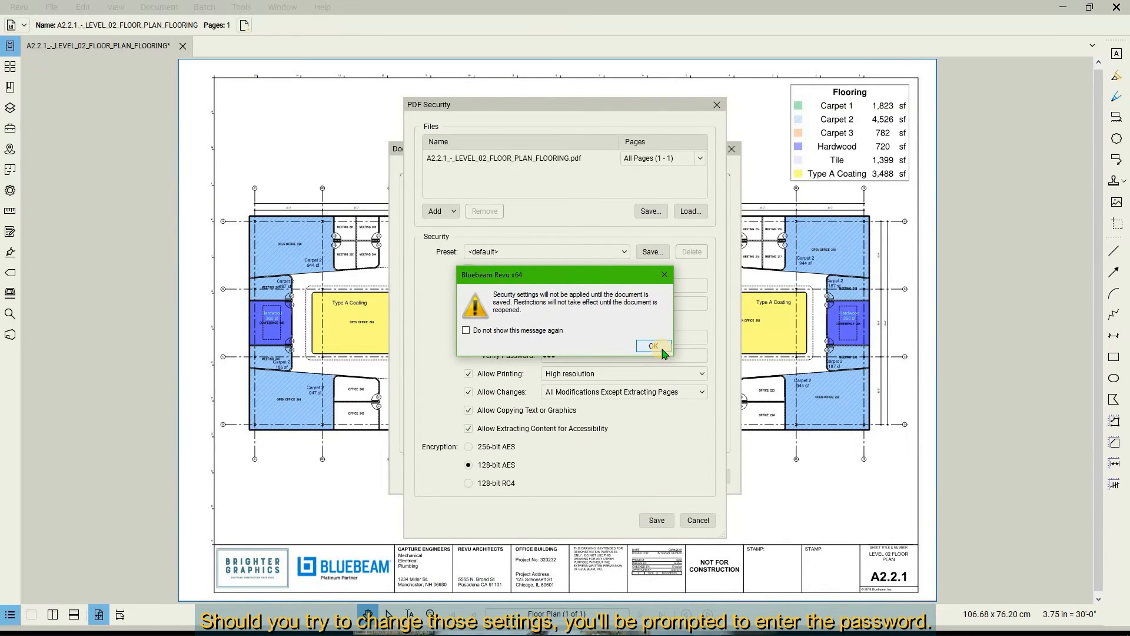
pyautogui.click(652, 345)
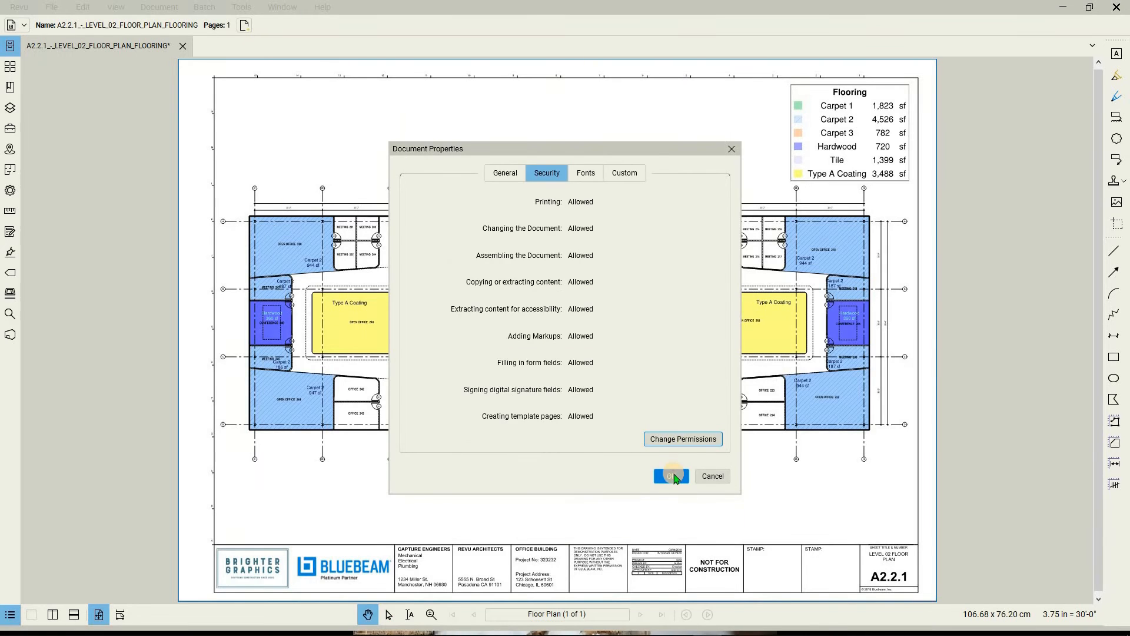
pyautogui.click(671, 475)
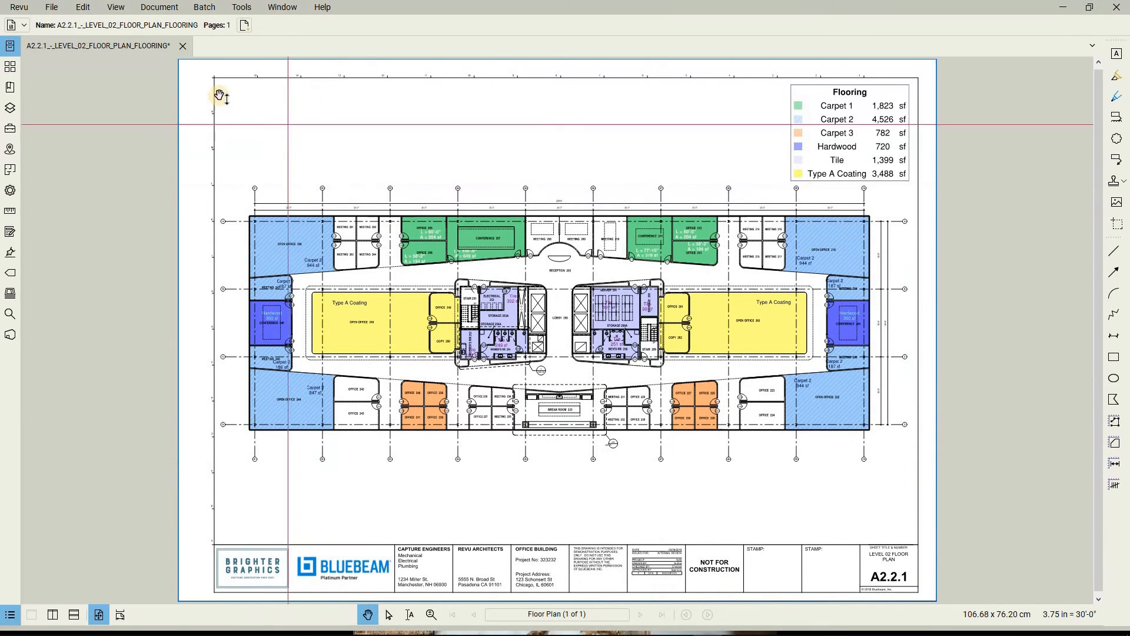
# Close and reopen the level 02 floor plan PDF to reach the password prompt.
pyautogui.click(52, 7)
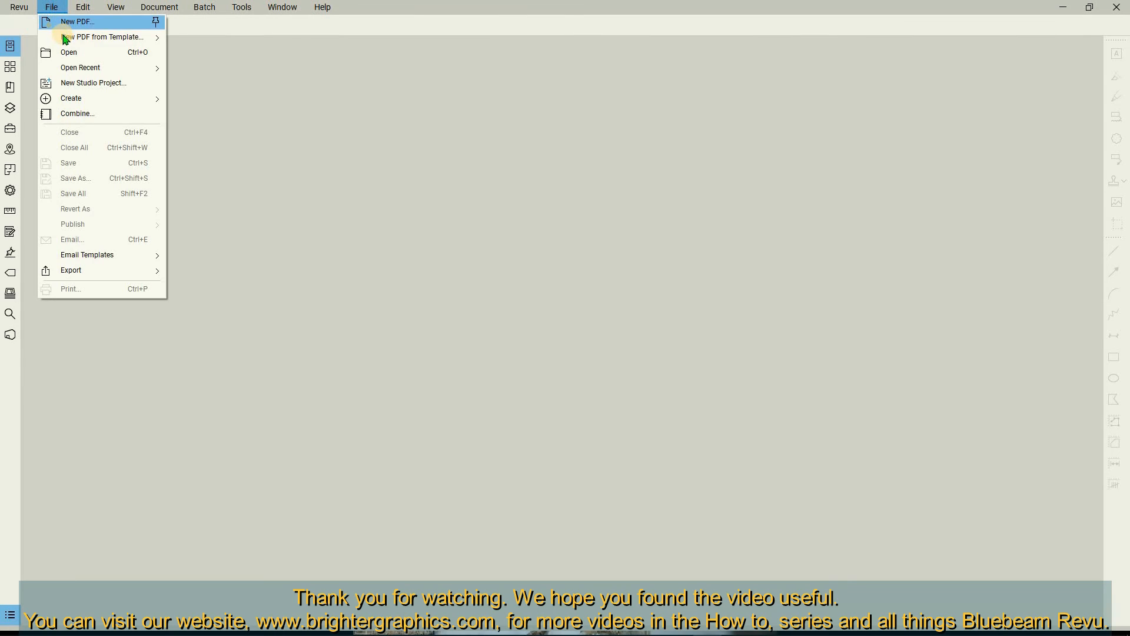
pyautogui.moveTo(80, 67)
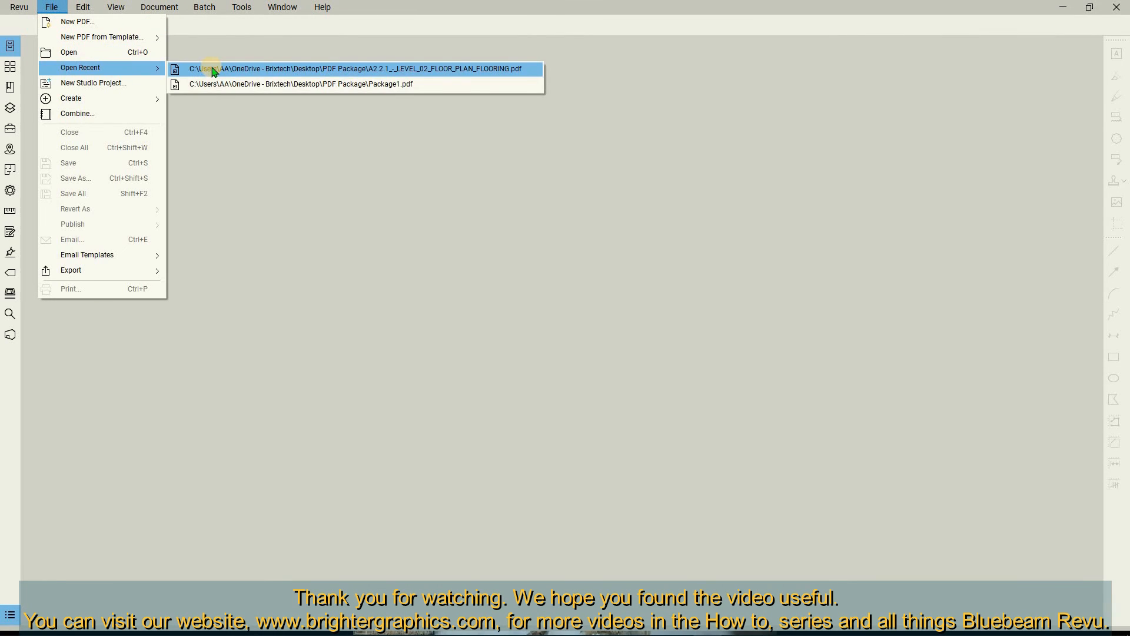
pyautogui.click(352, 68)
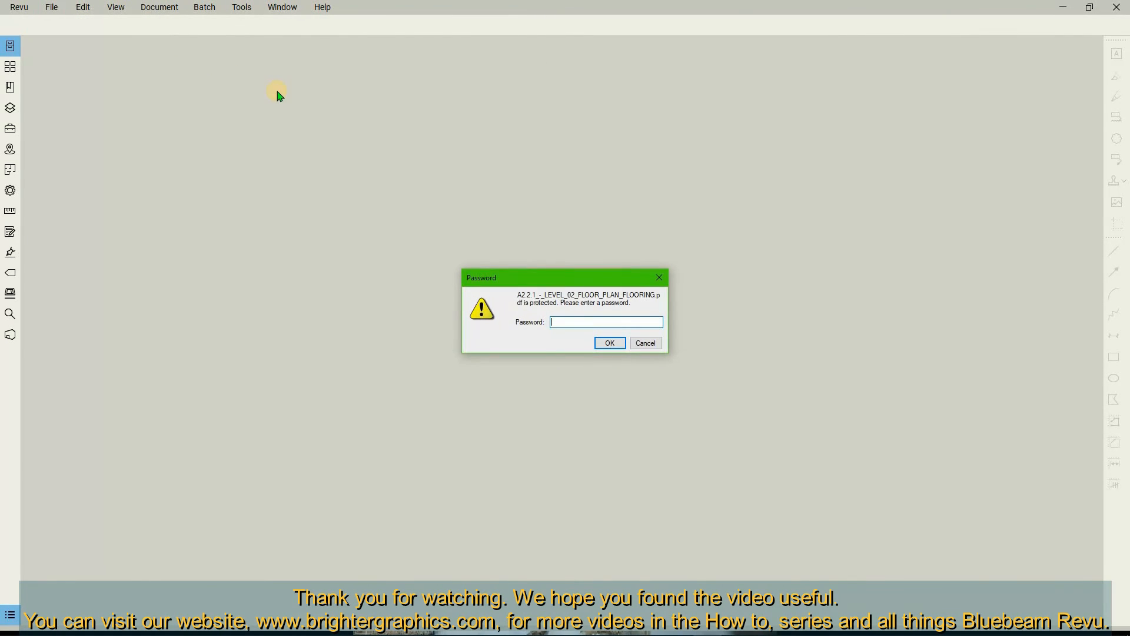